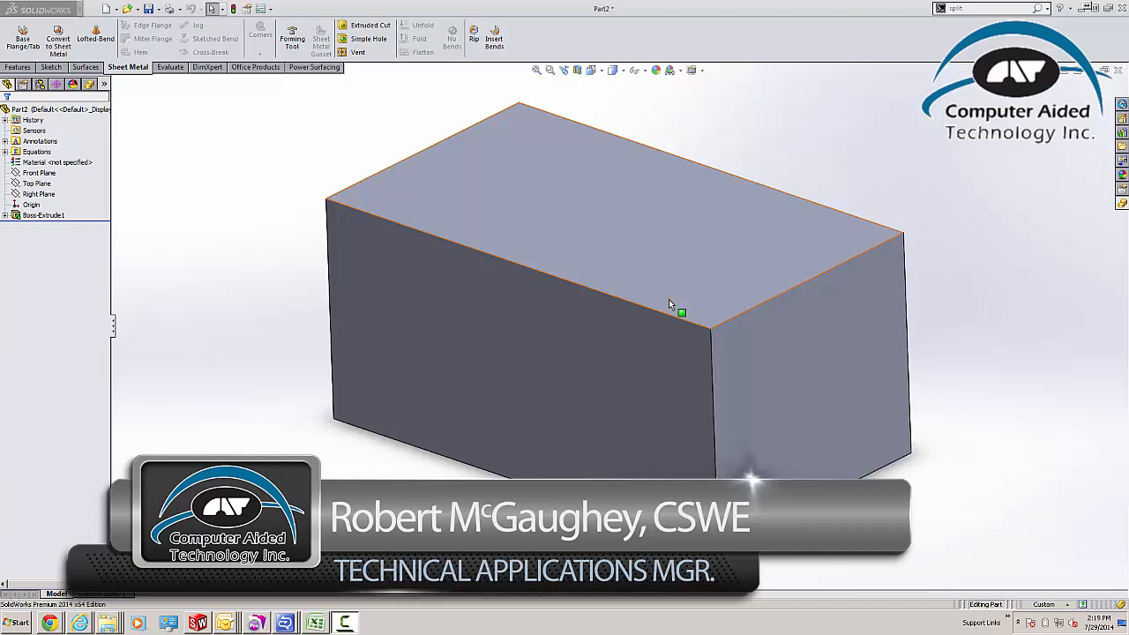
Step: Clear the selection on the block and bring up System Options
click(273, 162)
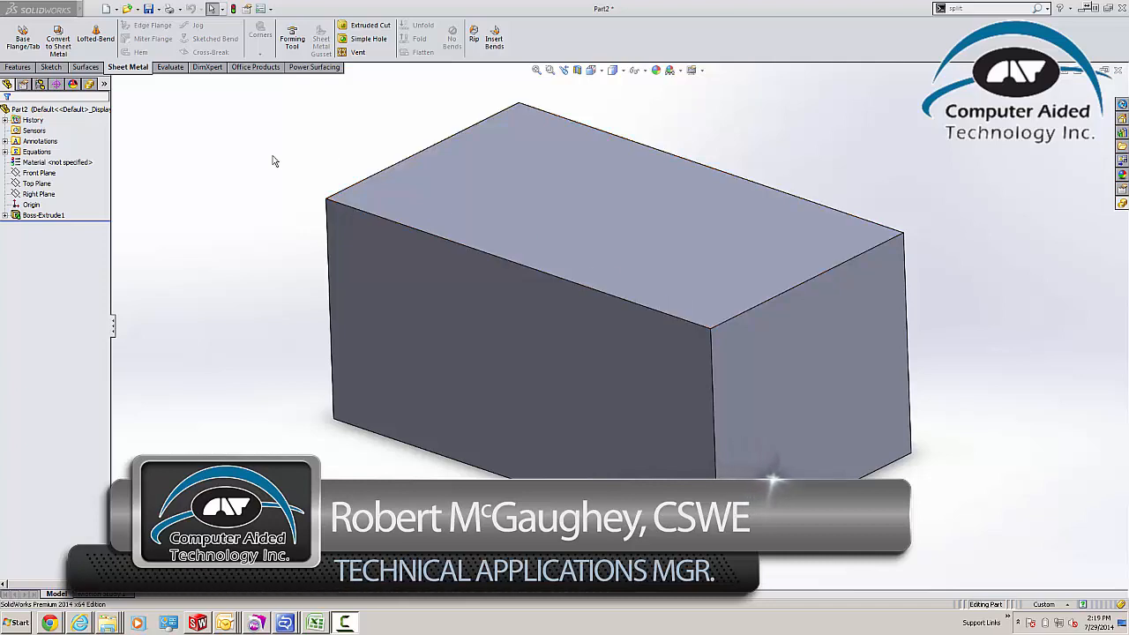
mouse_move(229, 153)
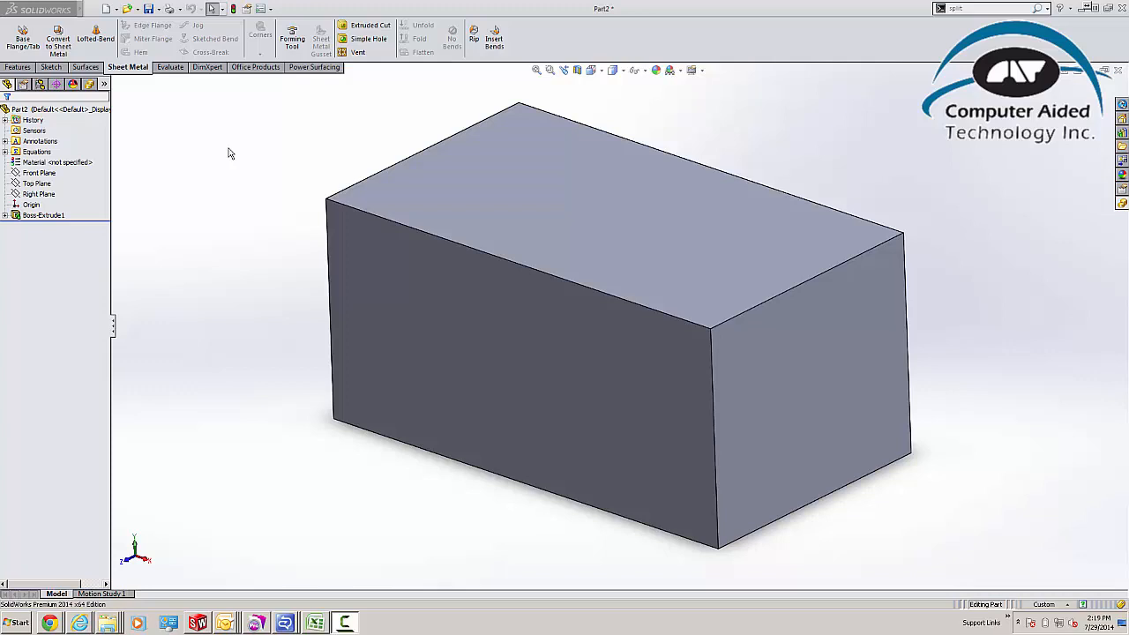
click(263, 9)
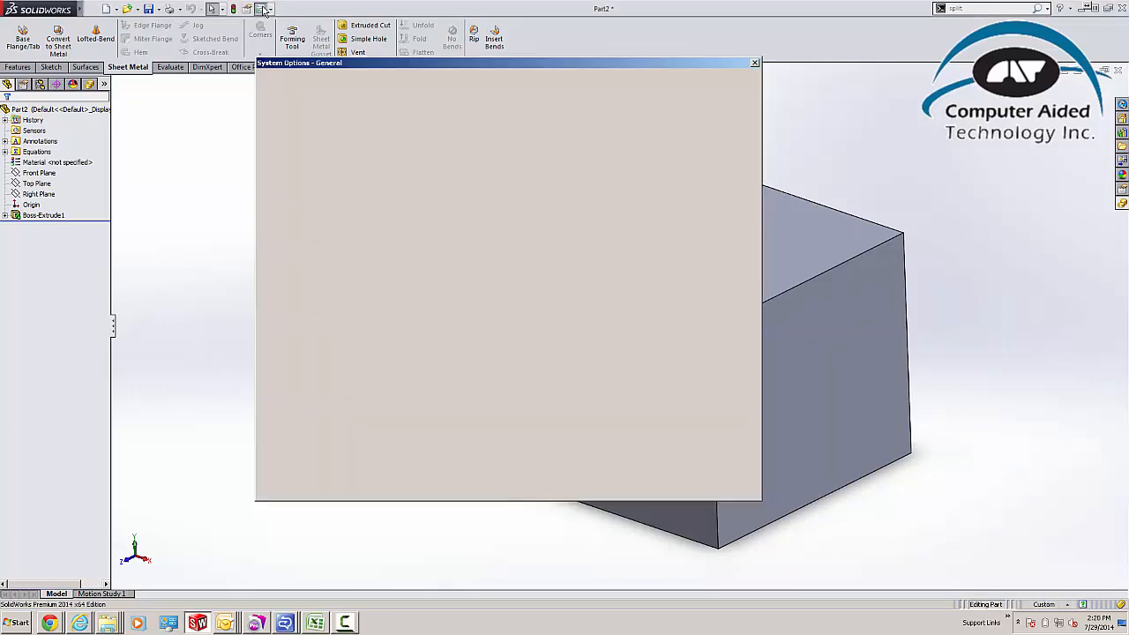
Step: Set the document units to a Custom system with a different mass unit and apply
click(353, 81)
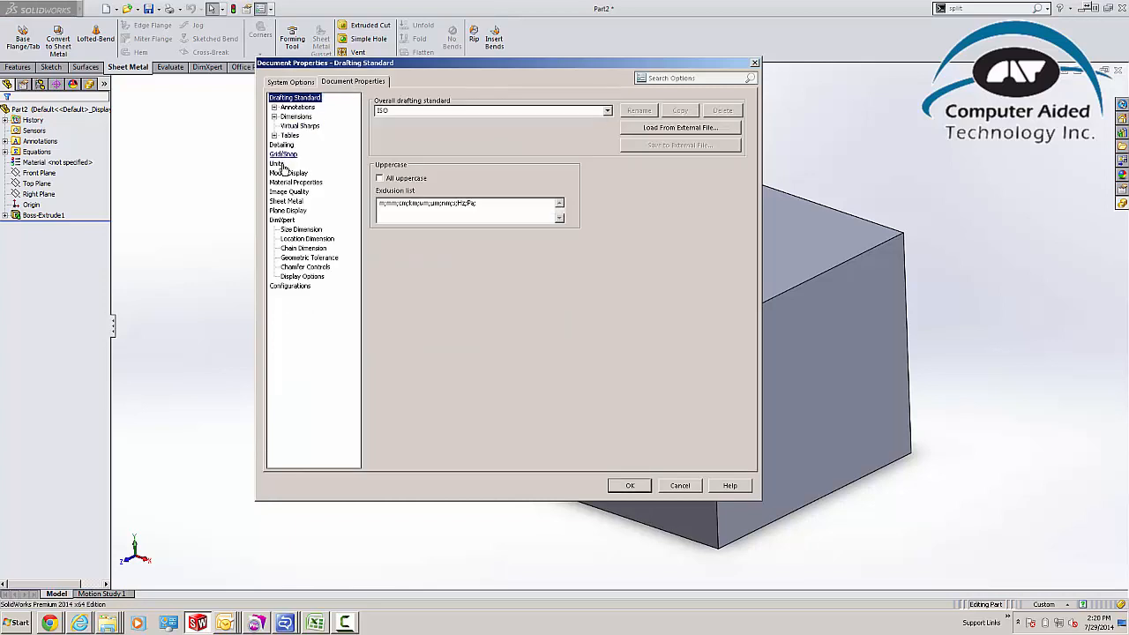
click(277, 162)
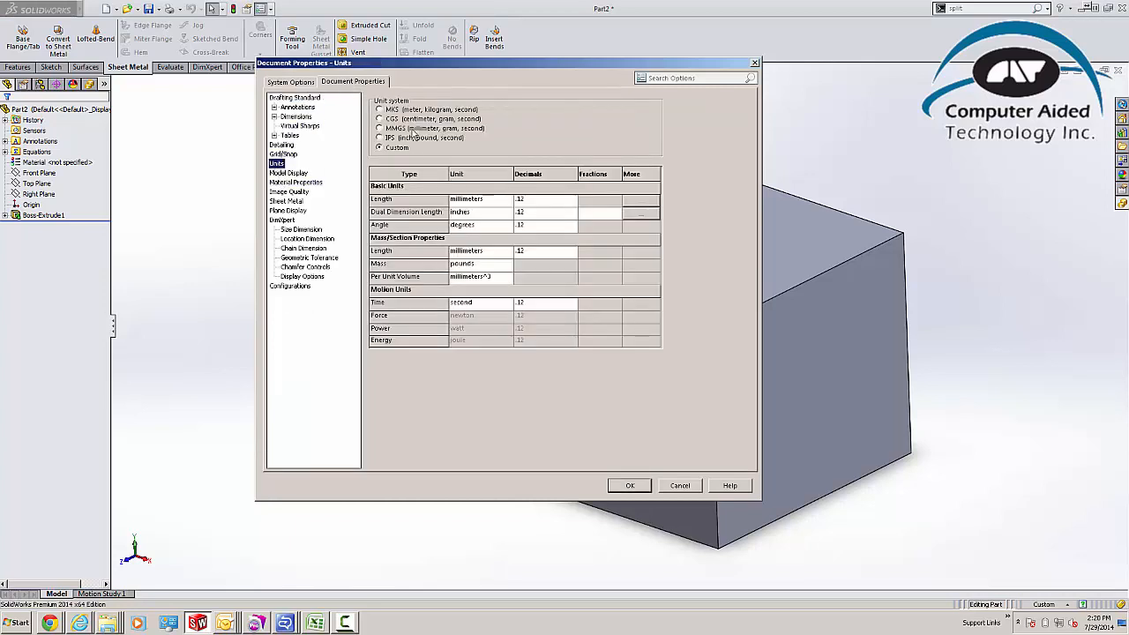
click(381, 127)
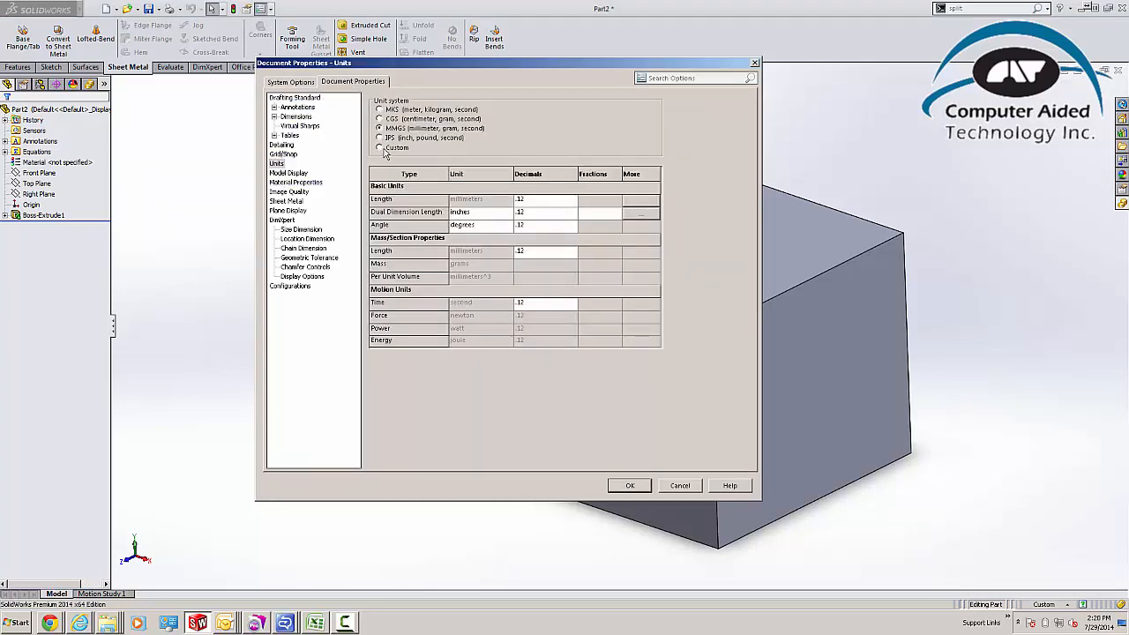
click(381, 148)
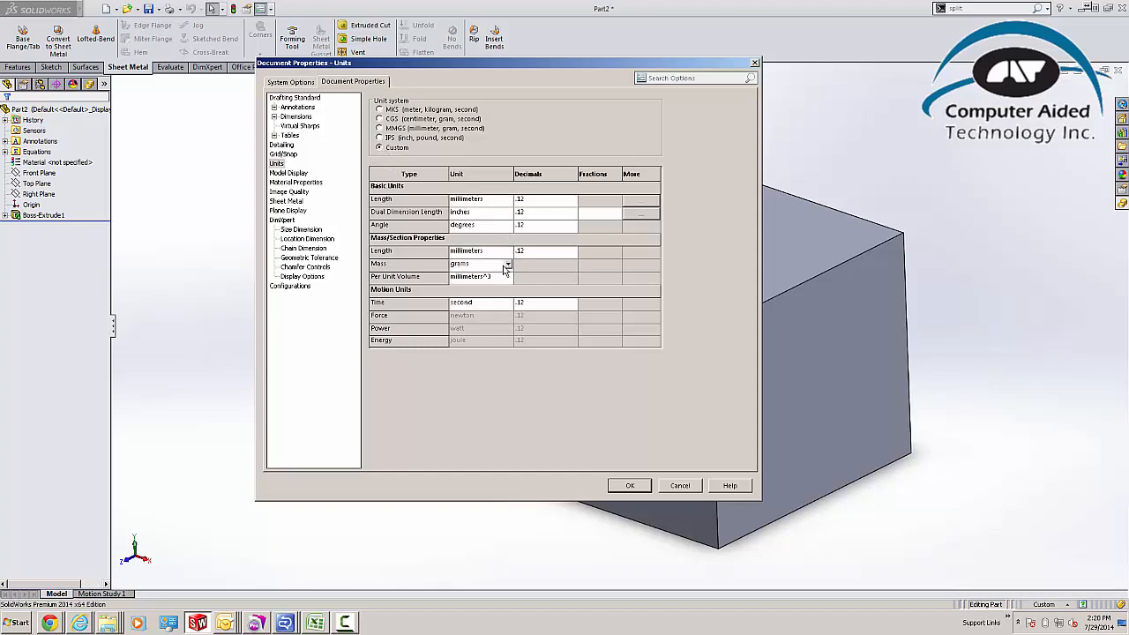
click(508, 263)
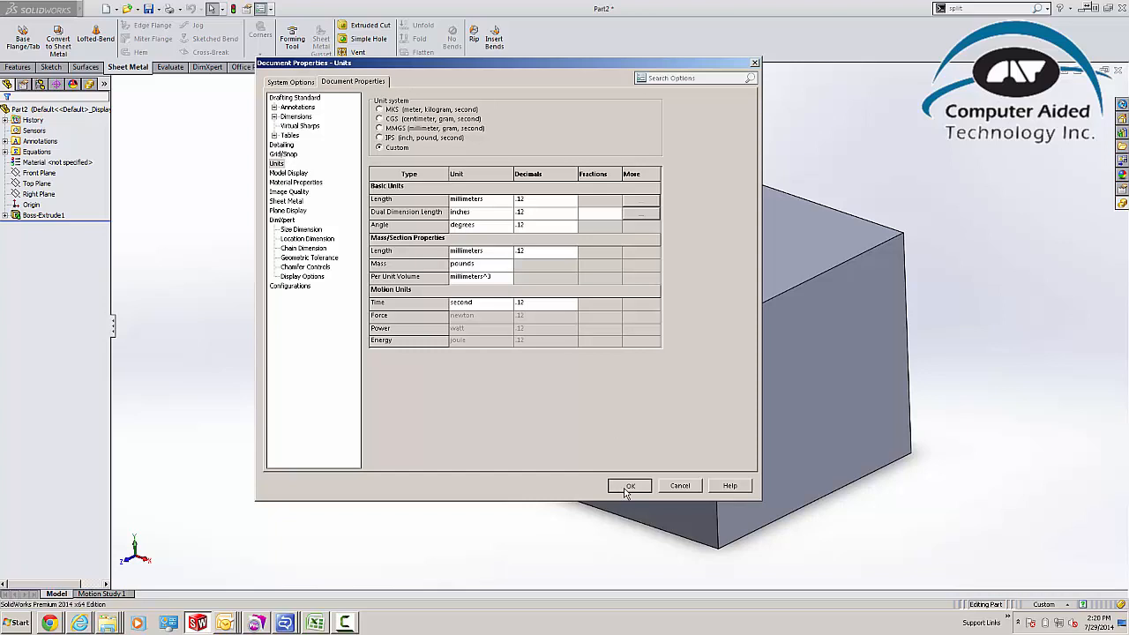
click(630, 487)
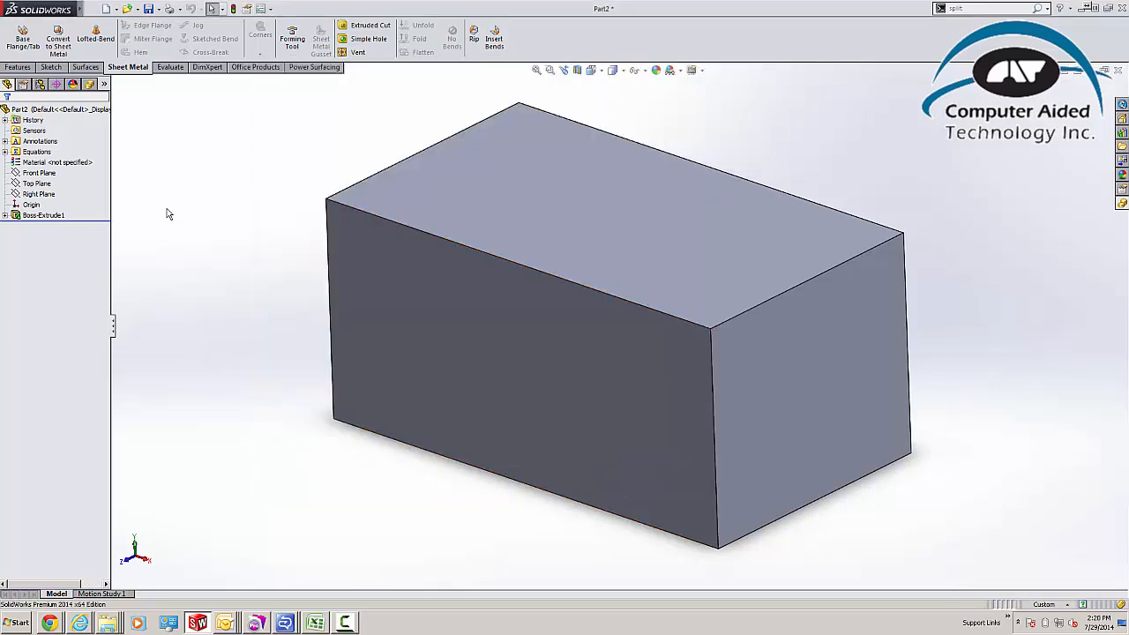
Step: Reach Hide/Show Tree Items from the Equations folder's context menu
click(37, 152)
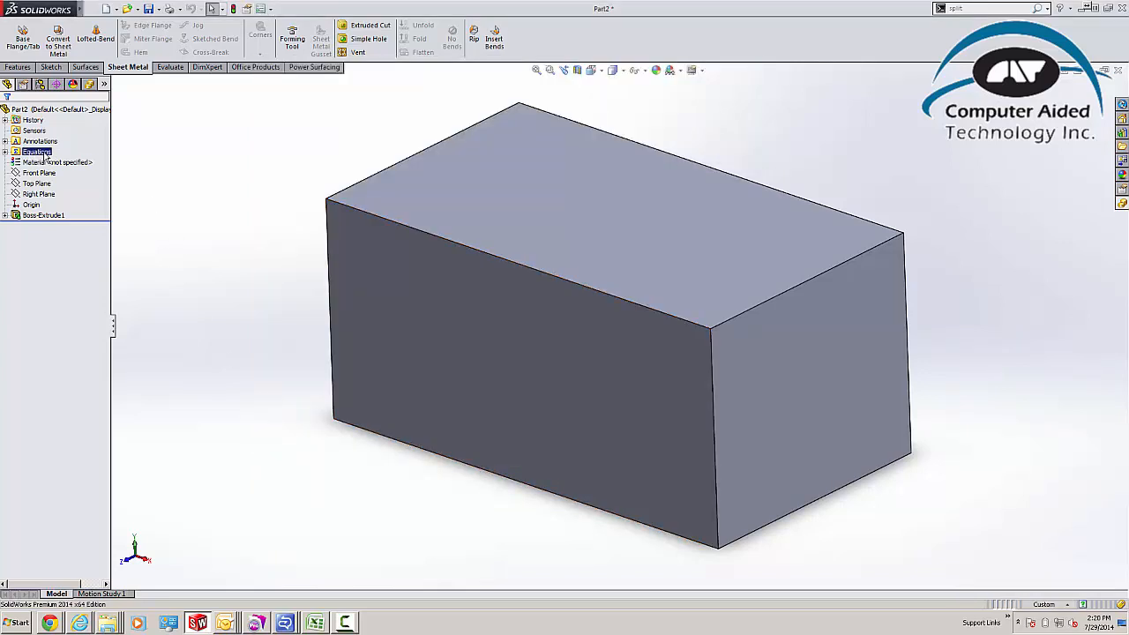
right_click(37, 152)
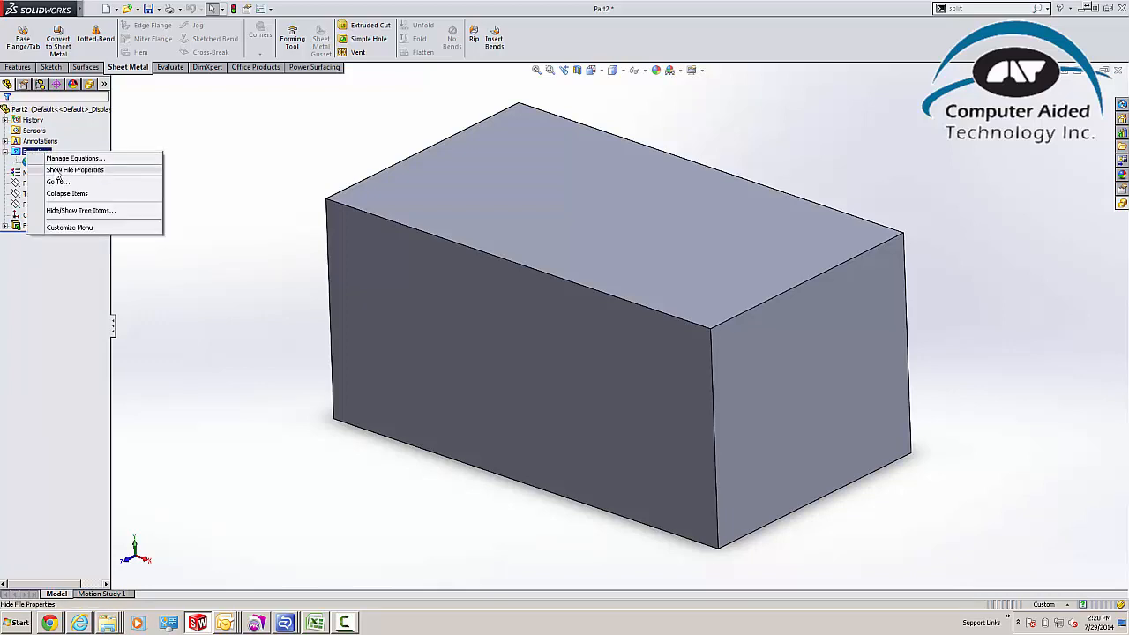
mouse_move(75, 159)
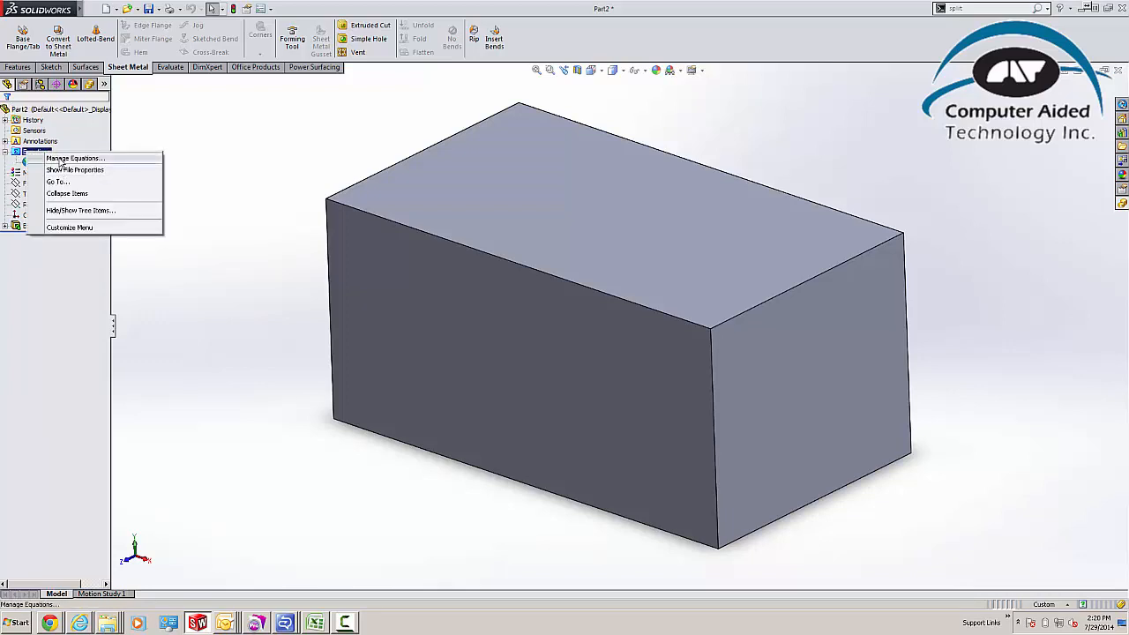
click(75, 159)
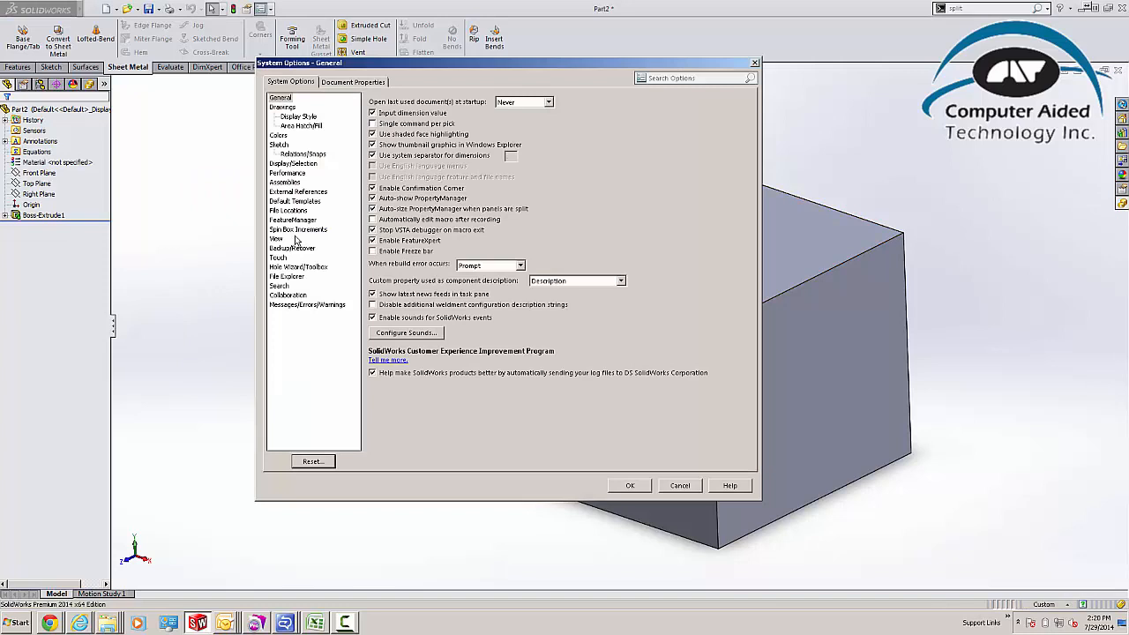
Step: Set the Equations folder to always Show in the FeatureManager tree and confirm
click(293, 219)
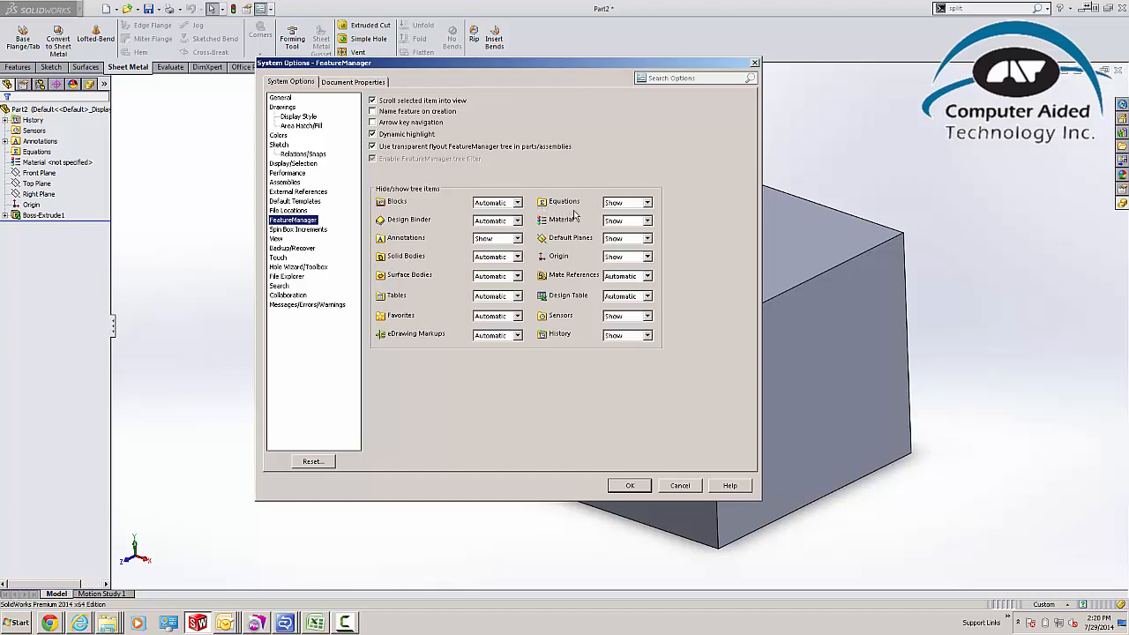
click(646, 219)
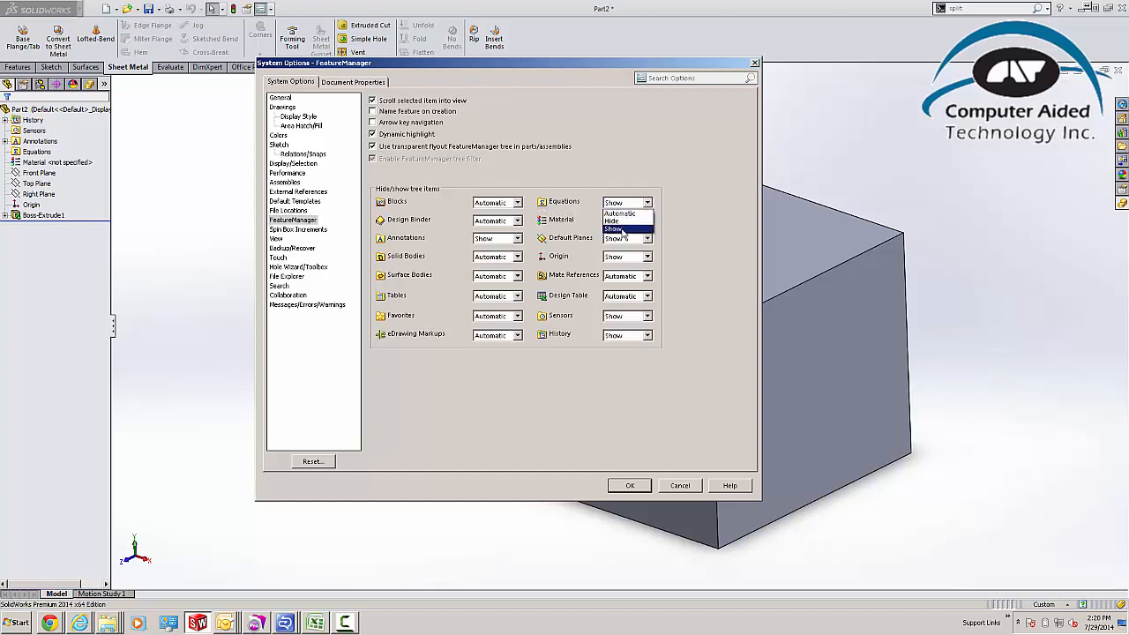
click(614, 230)
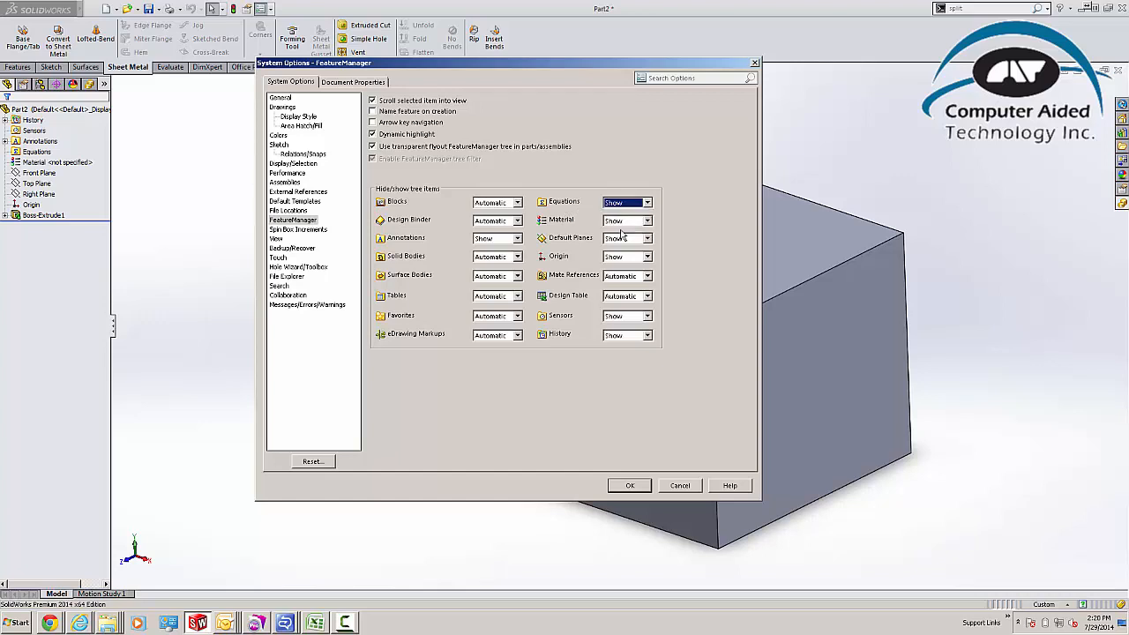
mouse_move(628, 485)
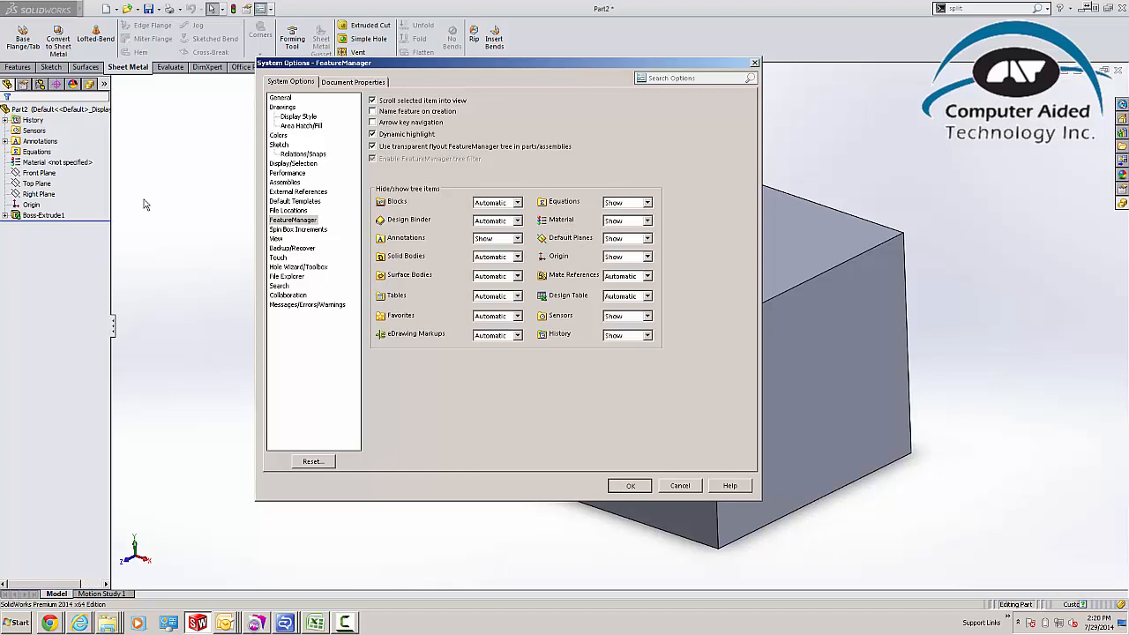
click(630, 487)
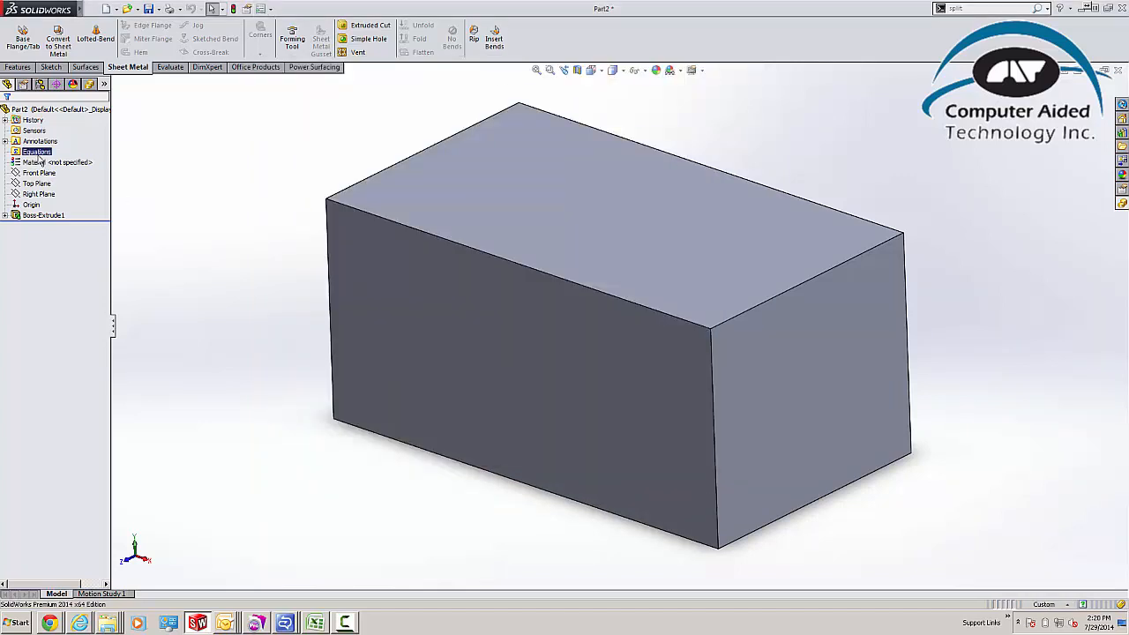
Step: Add global variable gvCost = "SW-Mass" * 2.70 in Manage Equations and save it
right_click(37, 152)
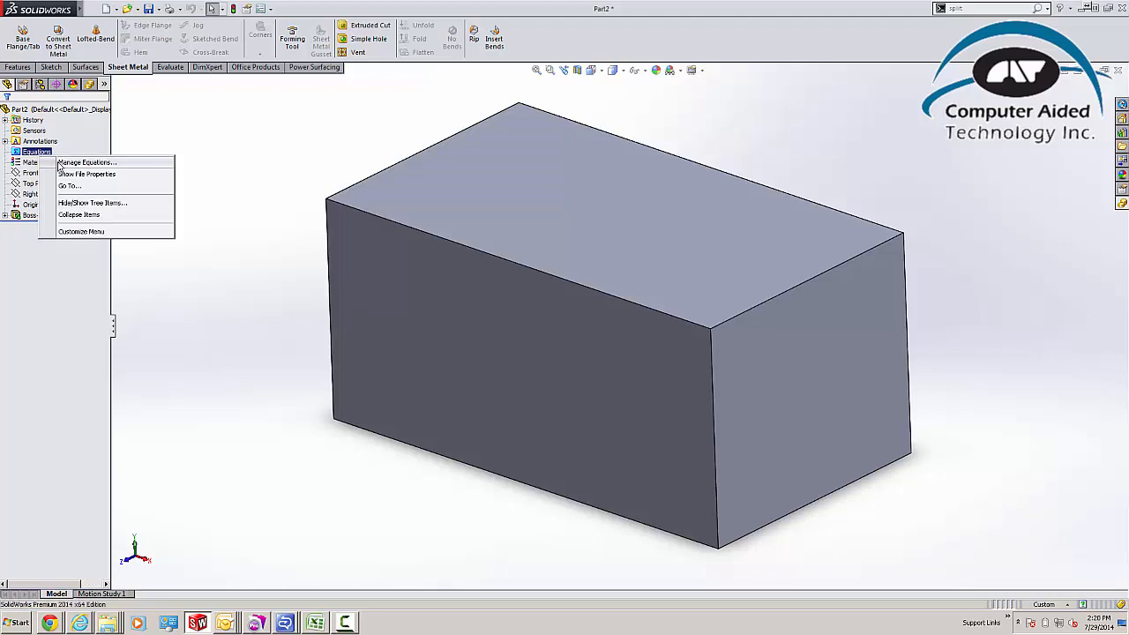
click(85, 162)
text("gvCost")
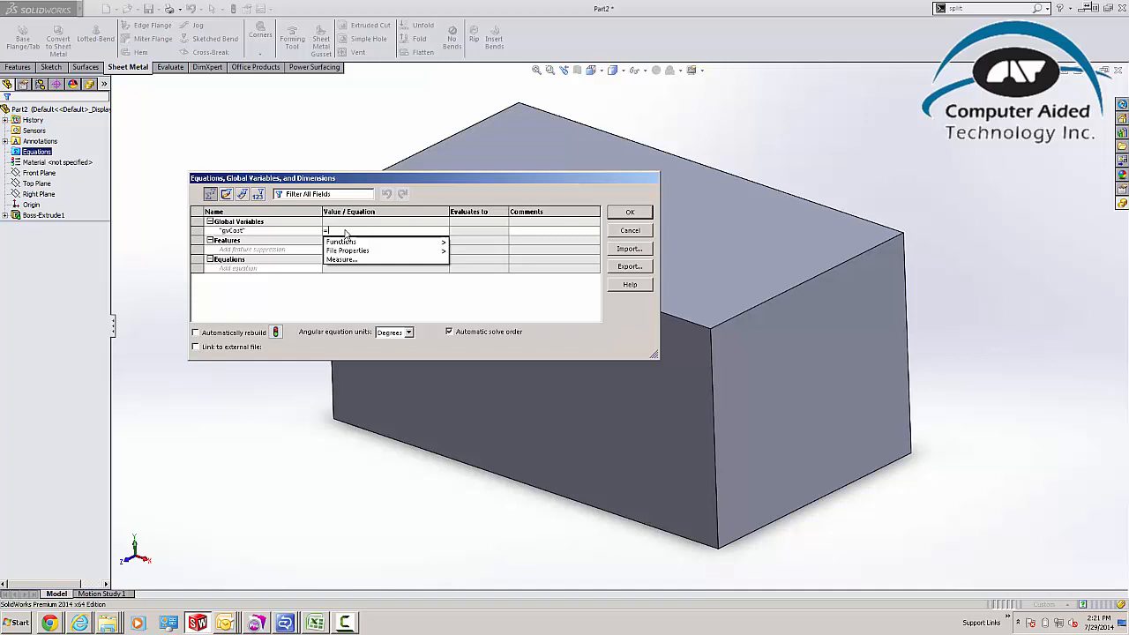
click(346, 251)
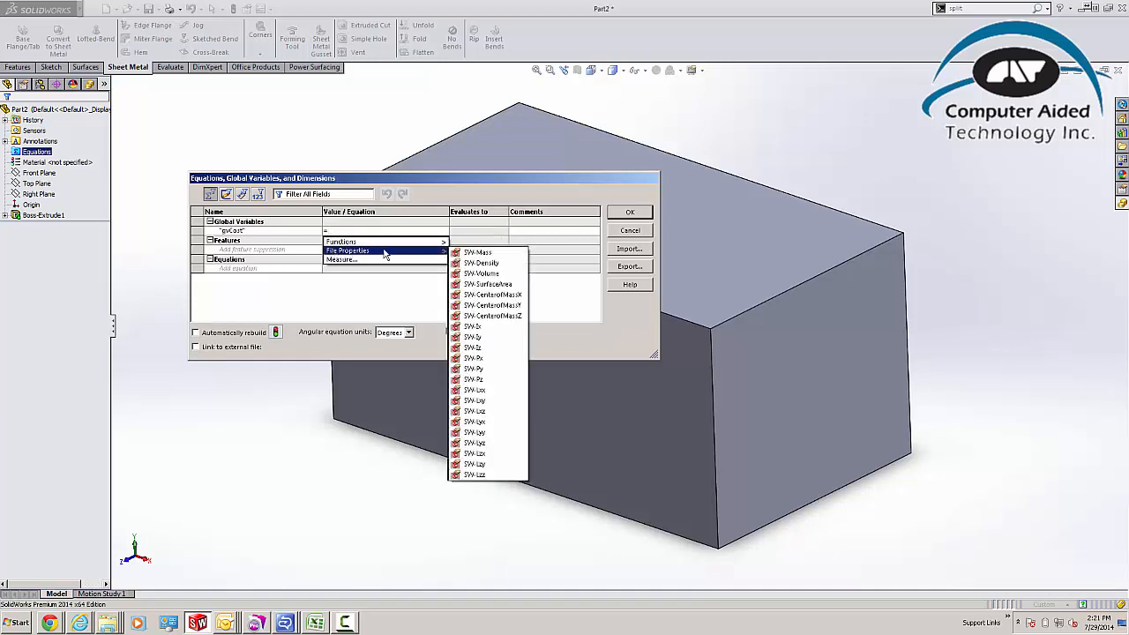
mouse_move(480, 263)
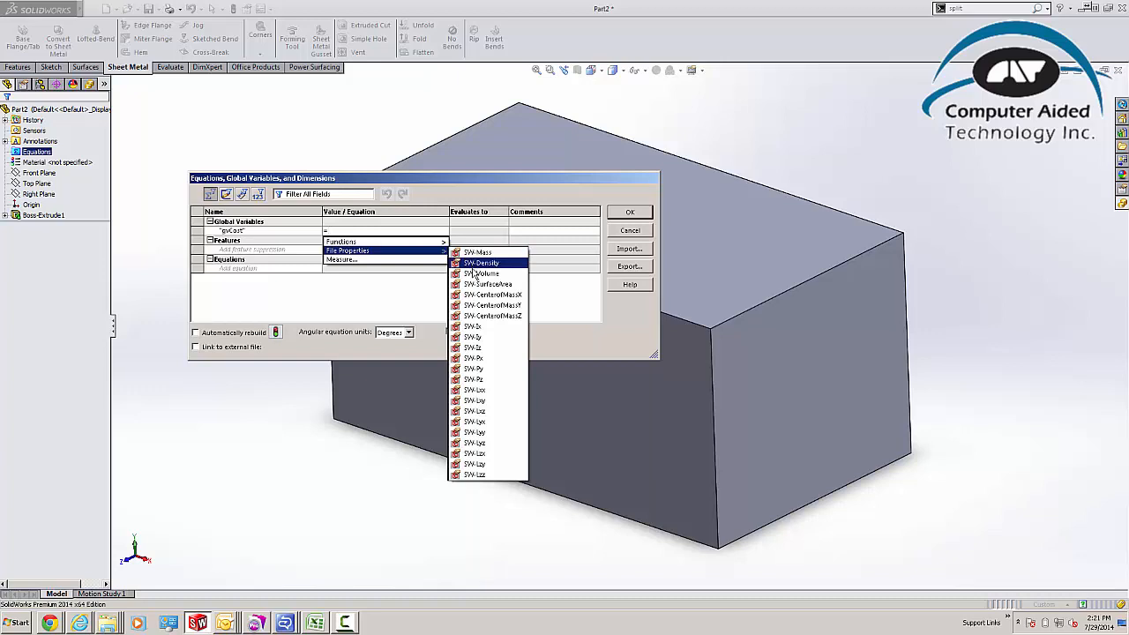
mouse_move(476, 252)
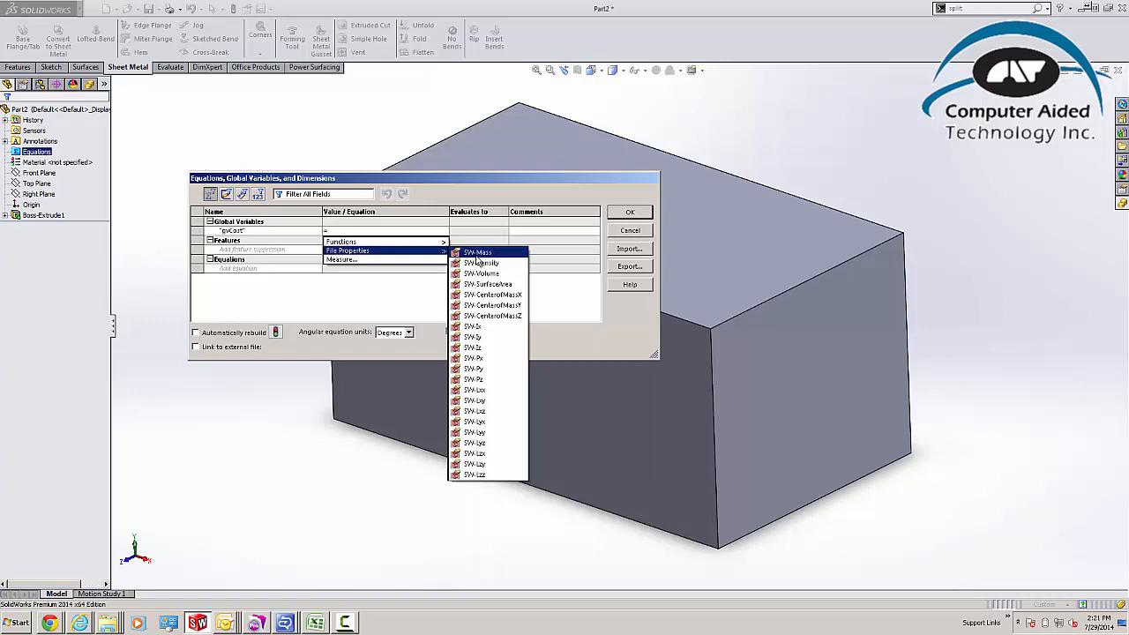
click(479, 252)
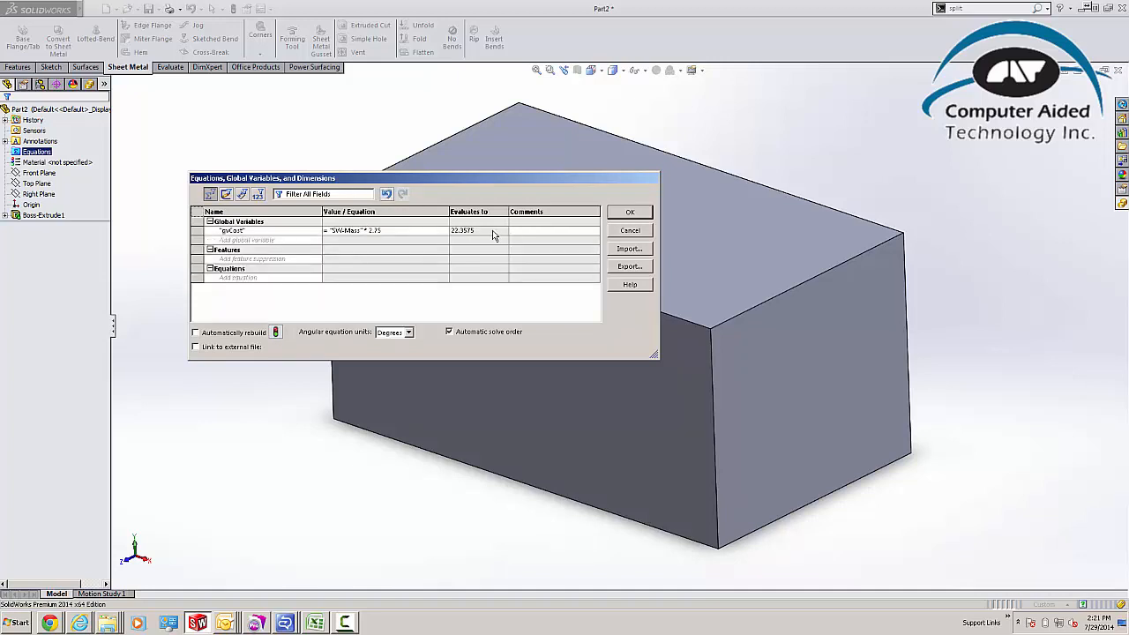
mouse_move(455, 239)
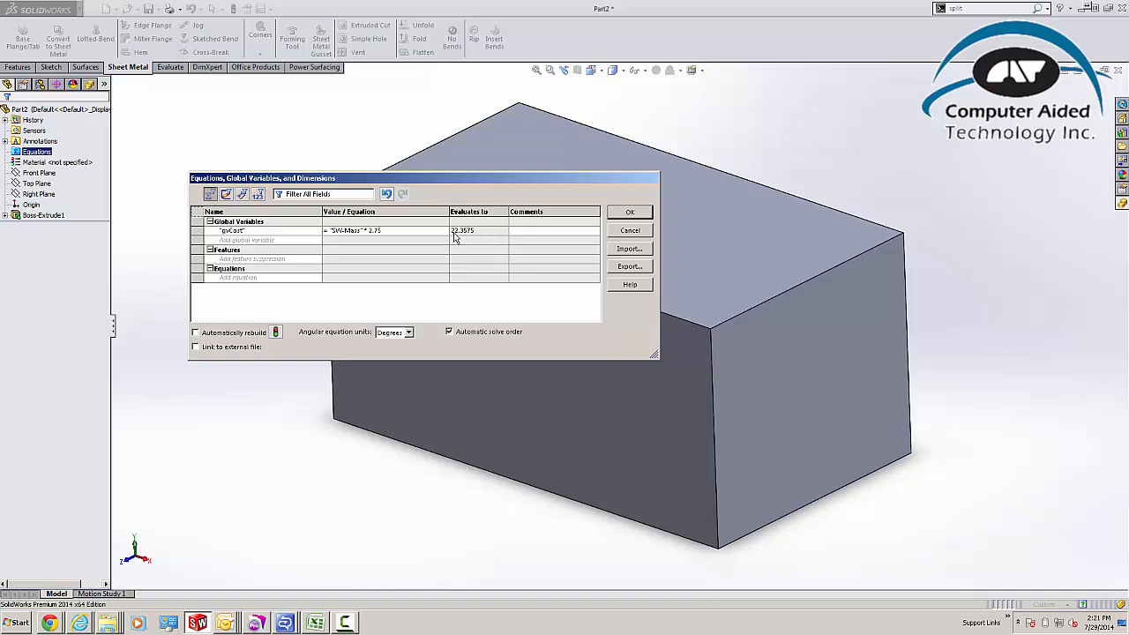
mouse_move(470, 240)
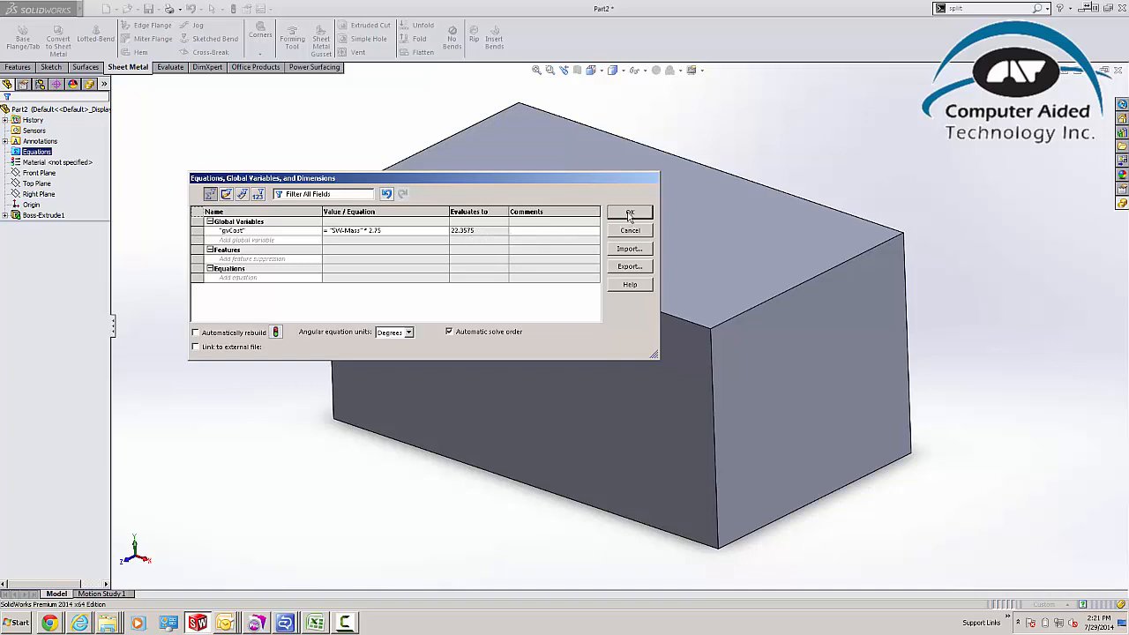
click(630, 214)
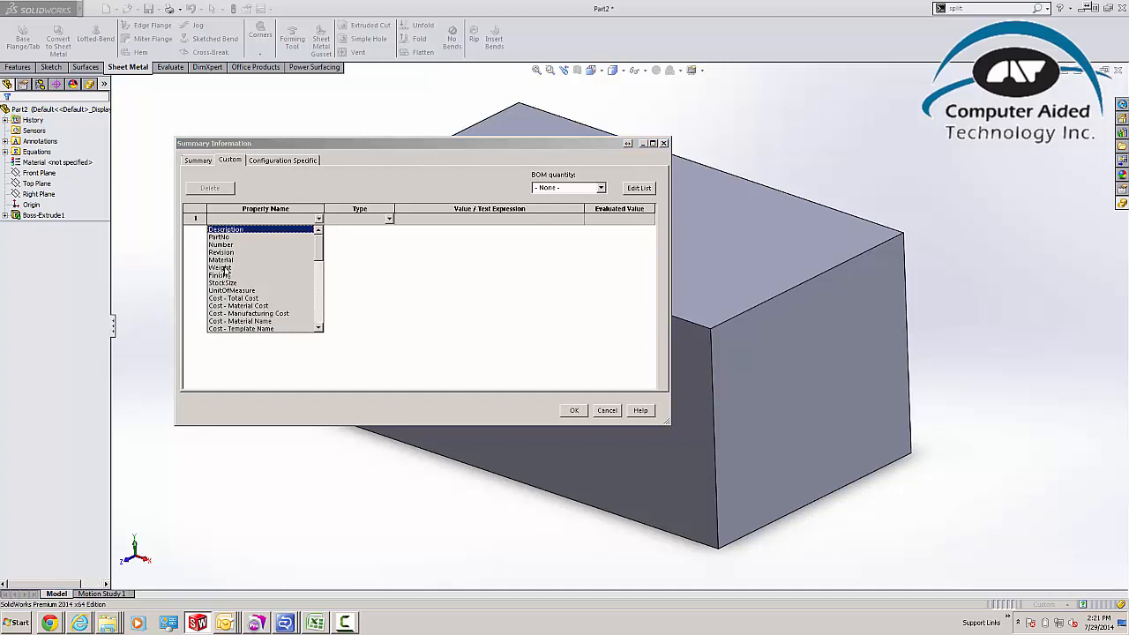
Step: Add a Weight custom property linked to the part Mass (8.25)
click(221, 268)
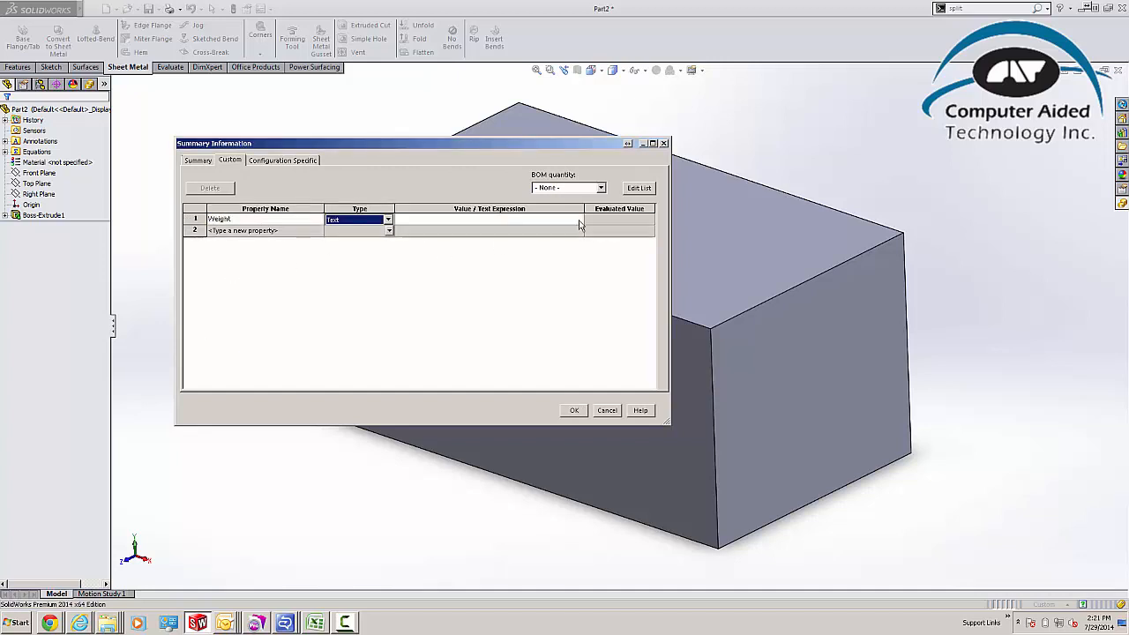
click(579, 230)
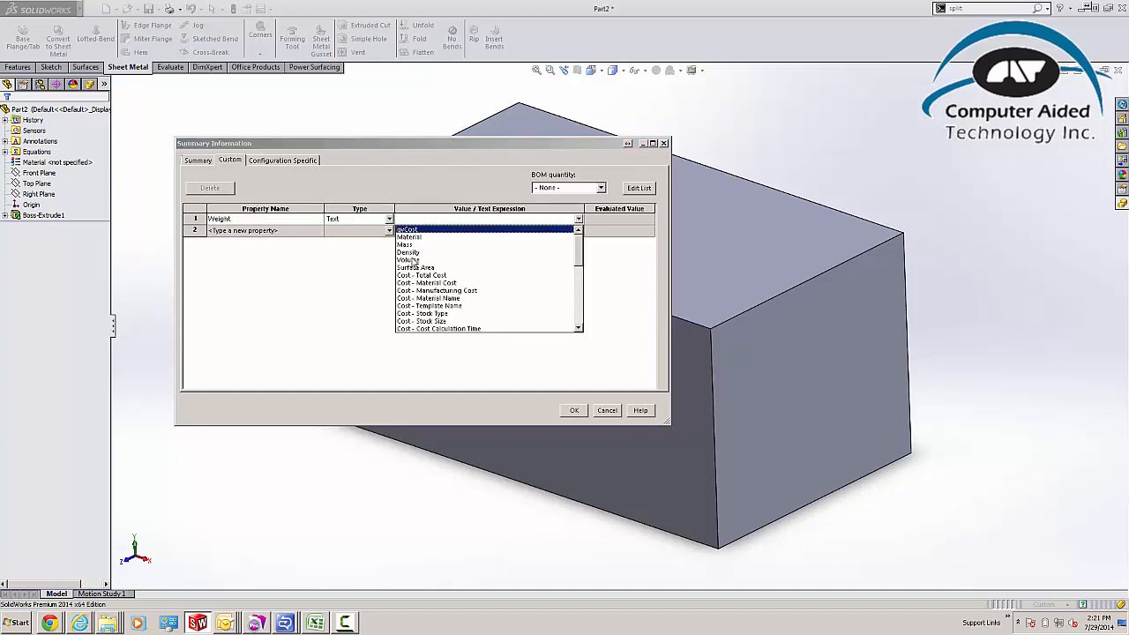
click(405, 243)
text(Cost)
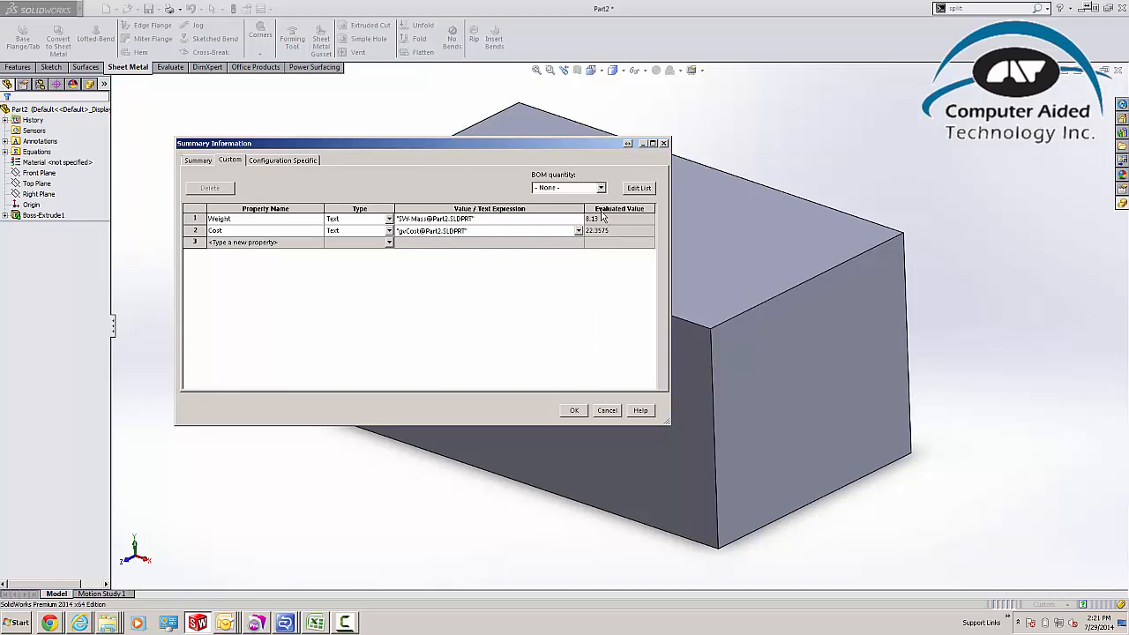
mouse_move(536, 319)
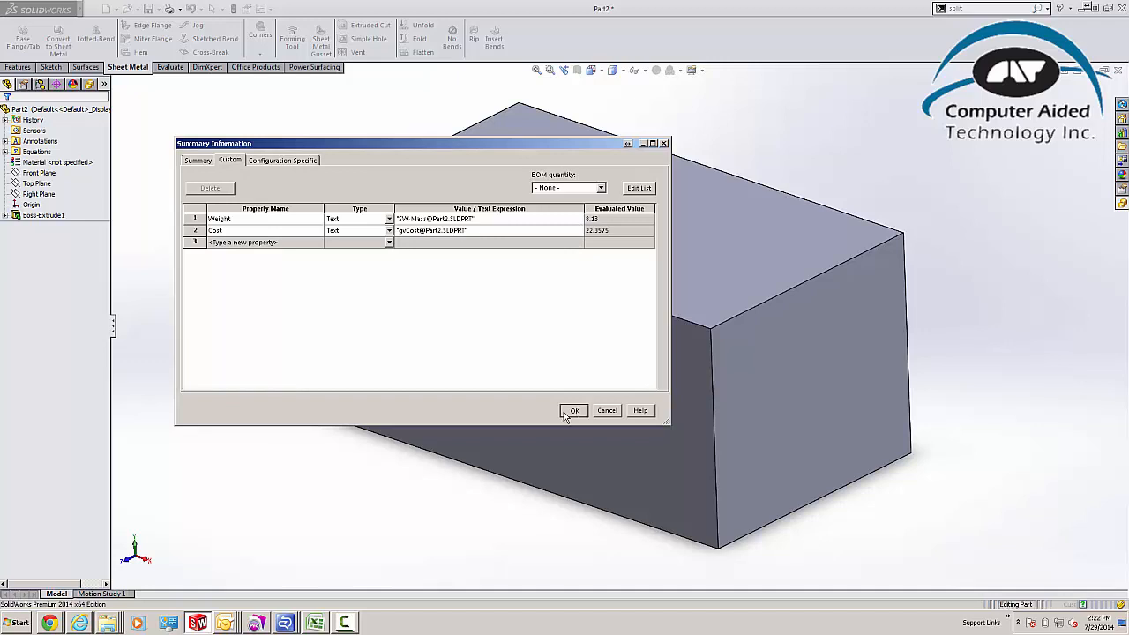
Step: Save the properties, enlarge a block dimension, and verify Weight ~17.84 and Cost ~48.2
click(573, 410)
text(300)
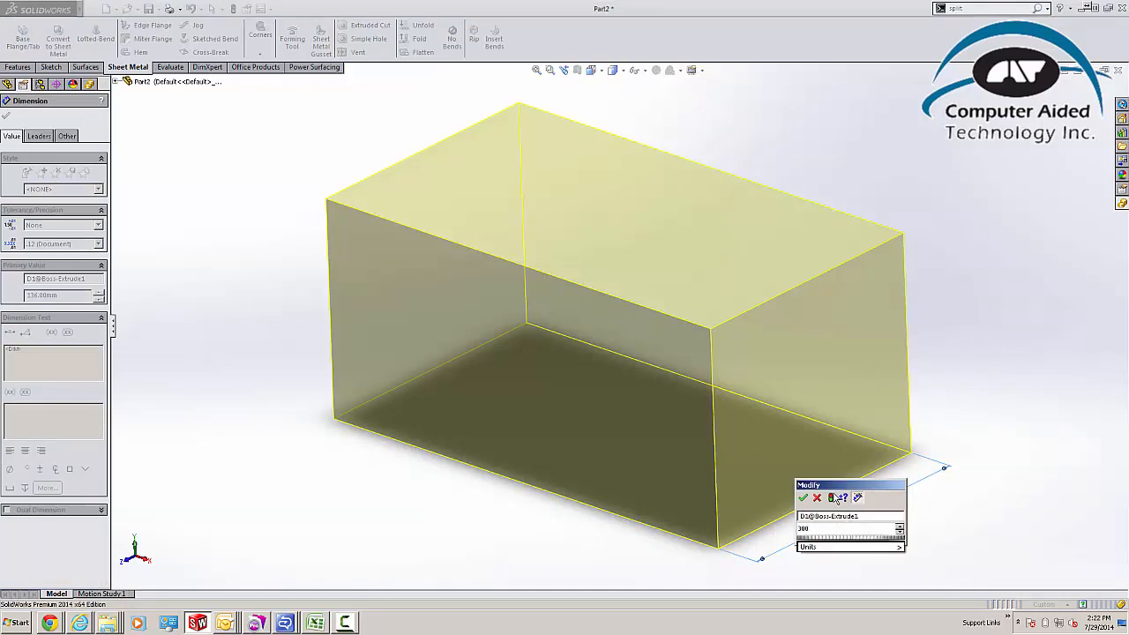
click(804, 497)
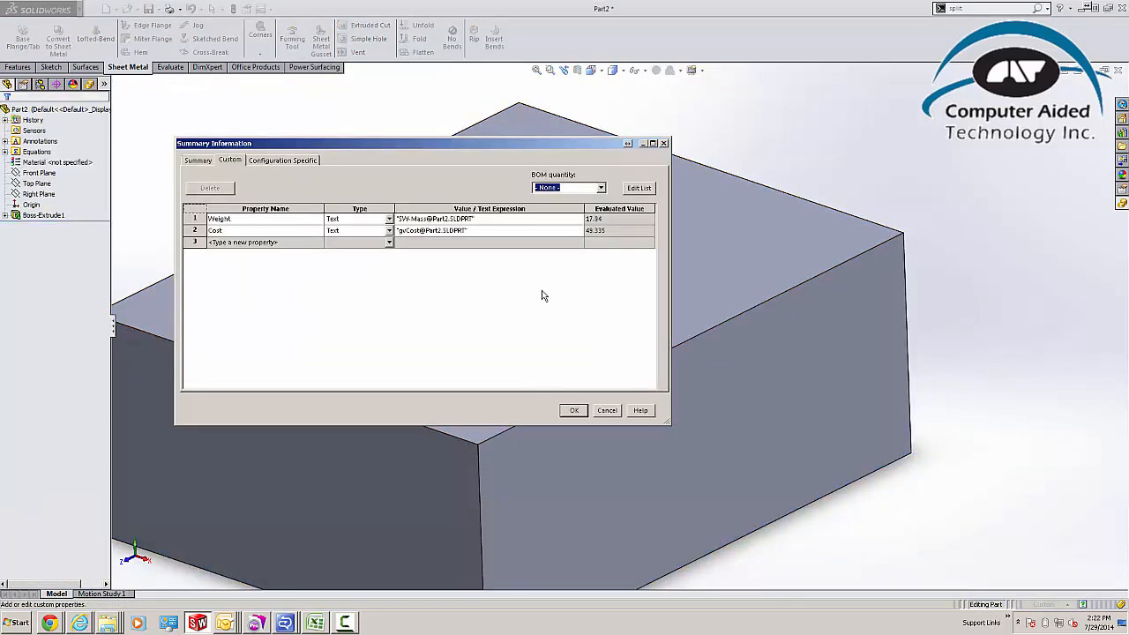
mouse_move(582, 256)
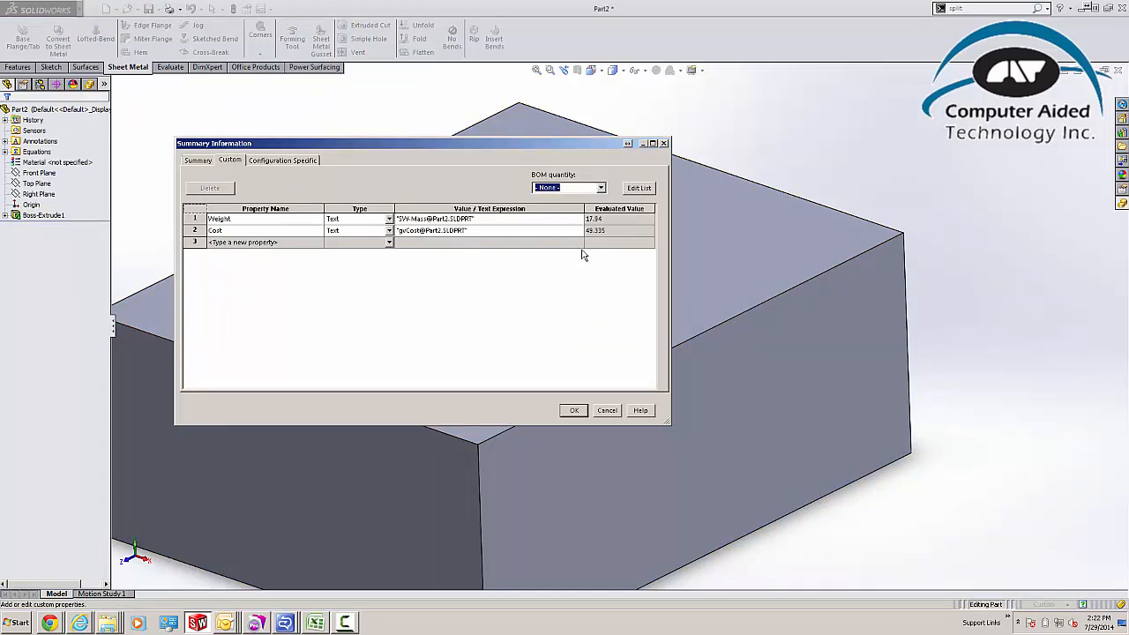
mouse_move(607, 247)
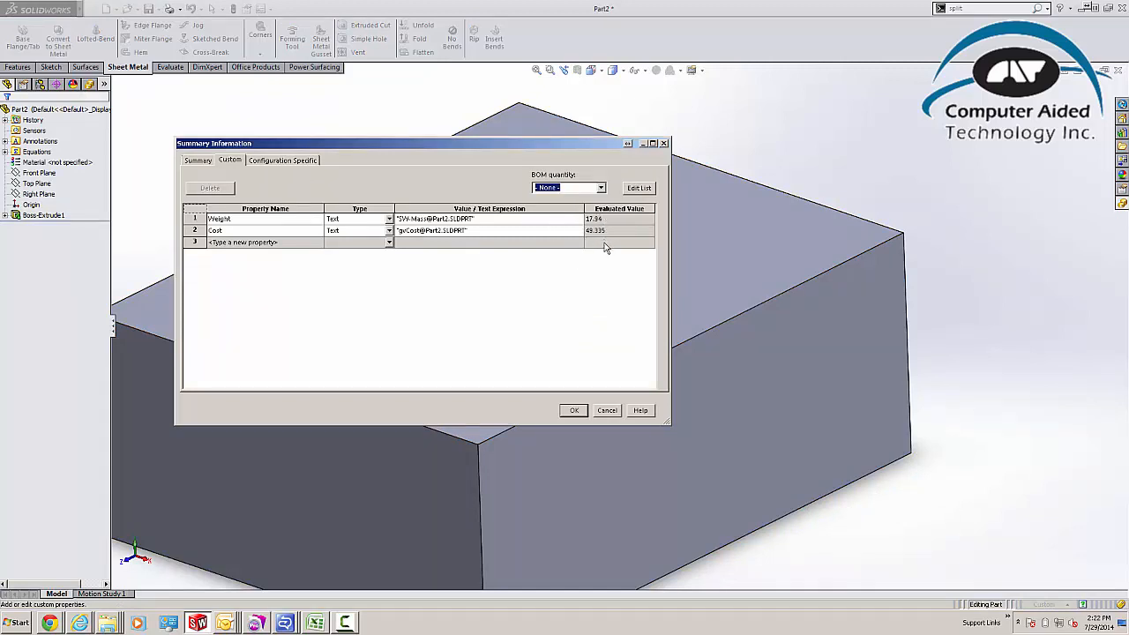
click(573, 409)
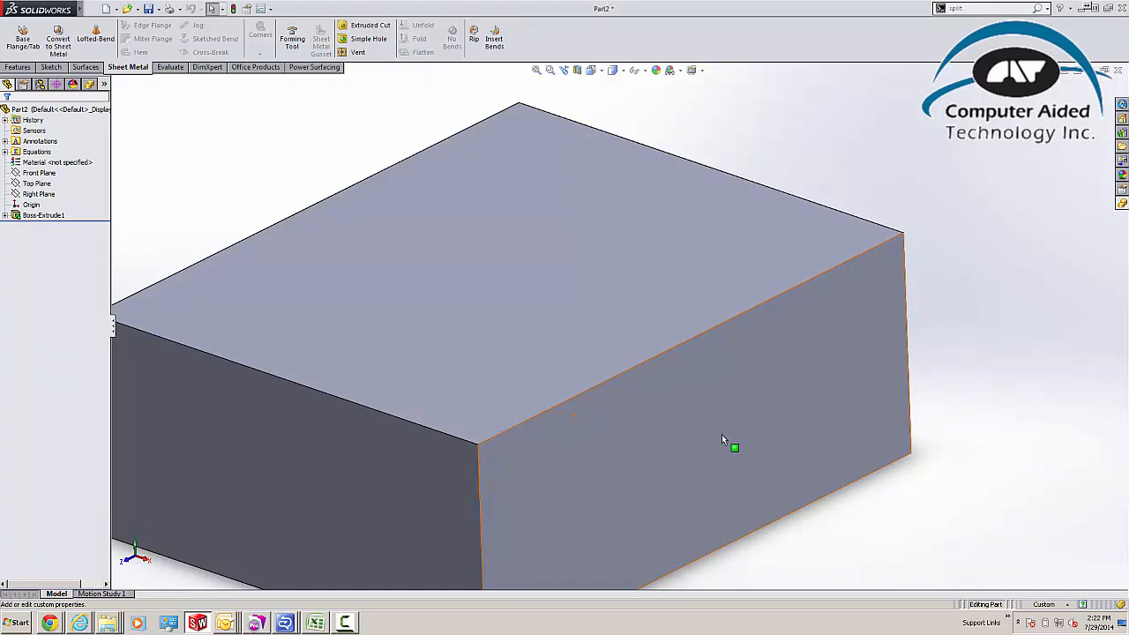